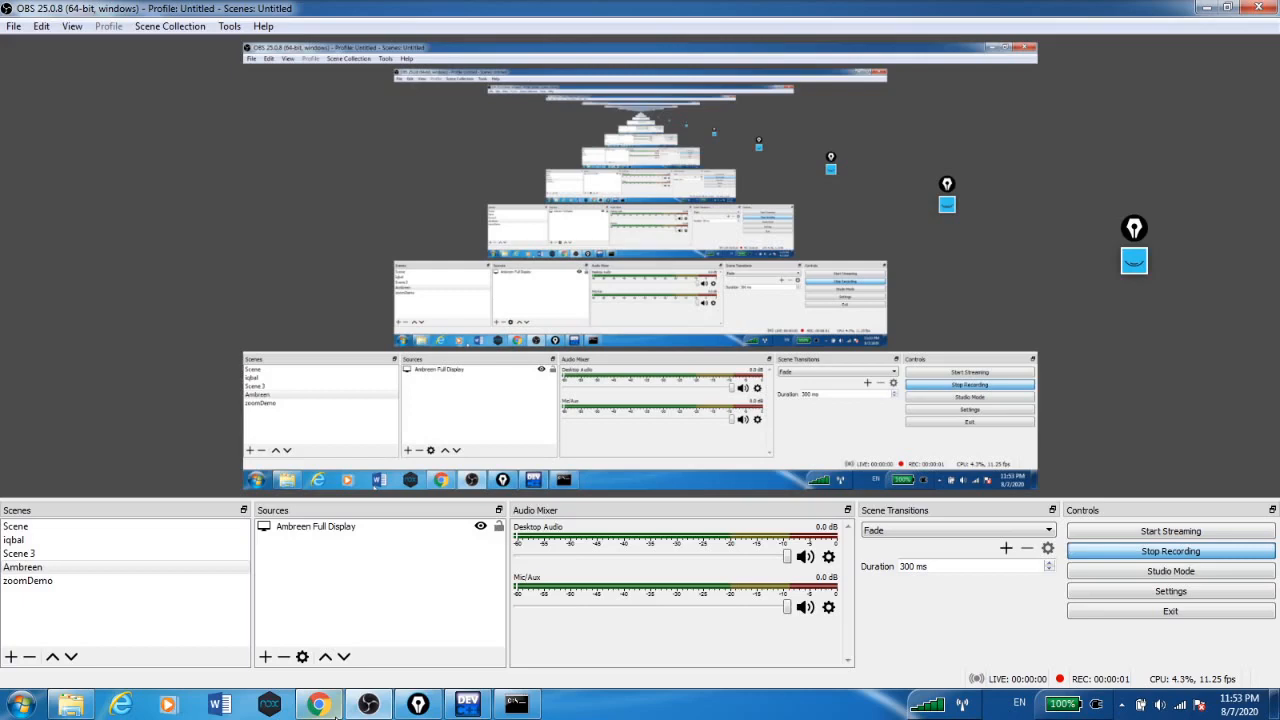
- Declare int x = 12, y = 33; at the start of main
left_click(468, 704)
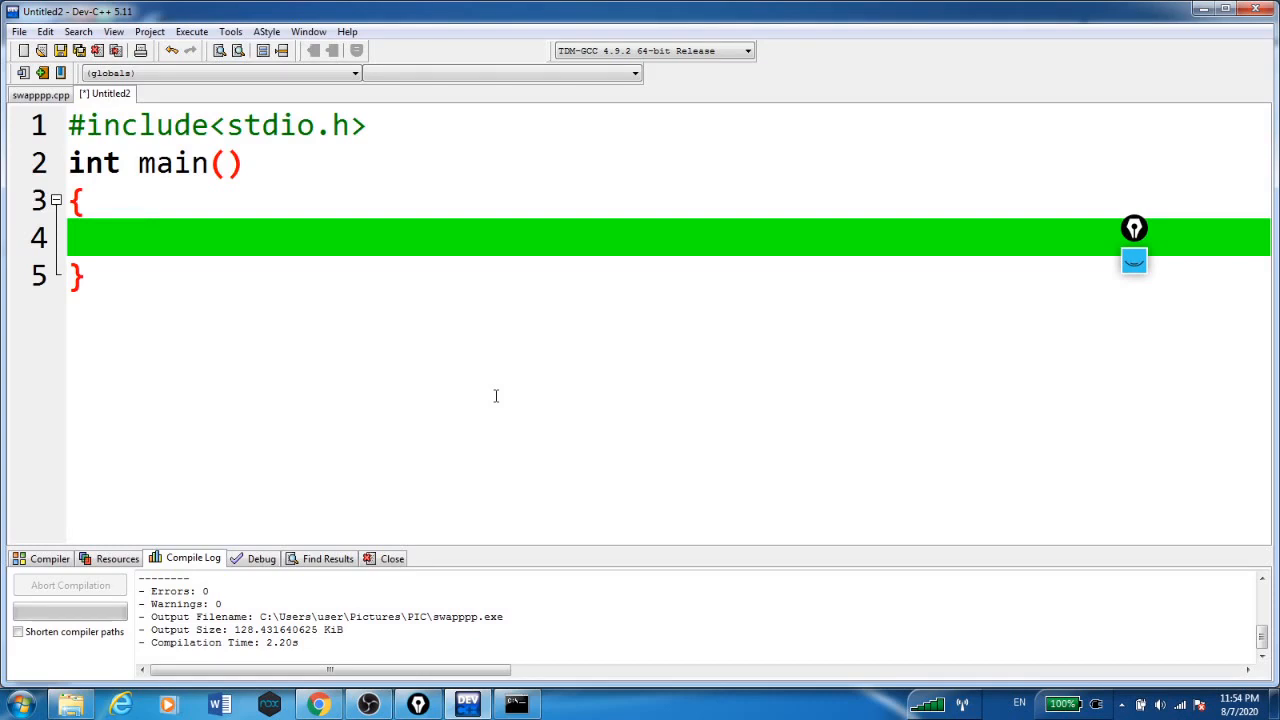
type("int x = 12,y = 33;")
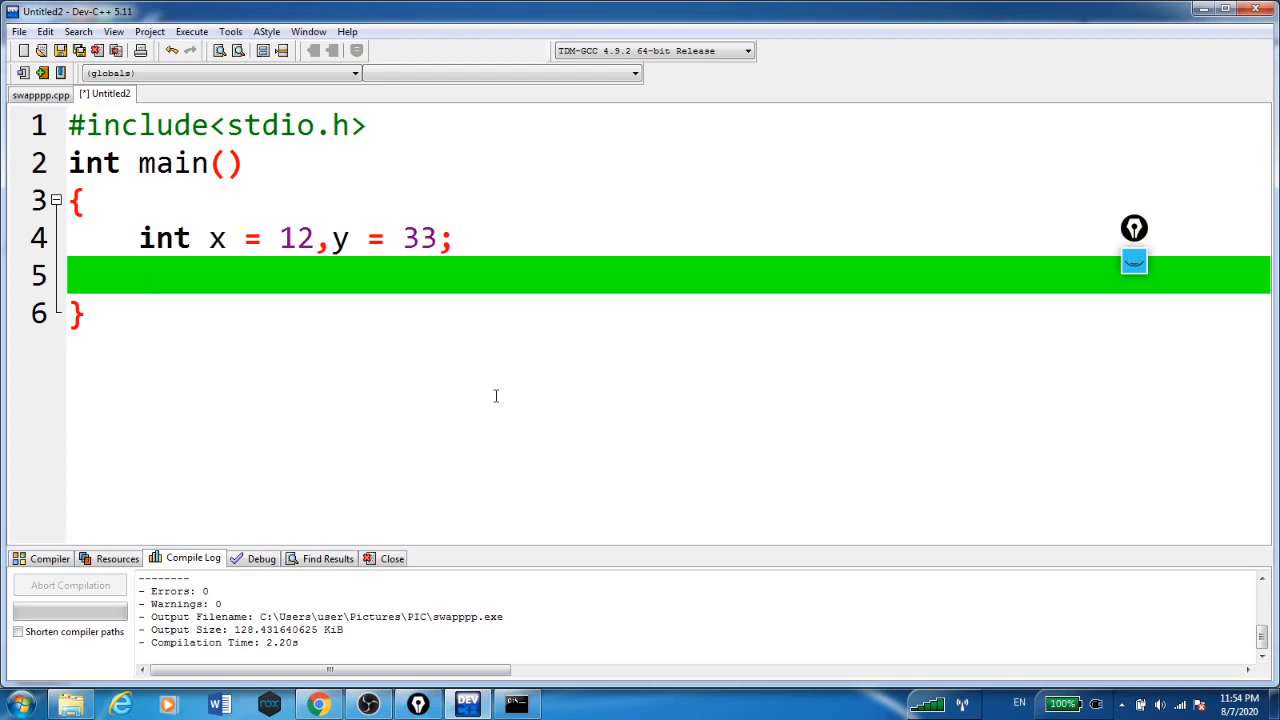
left_click(138, 276)
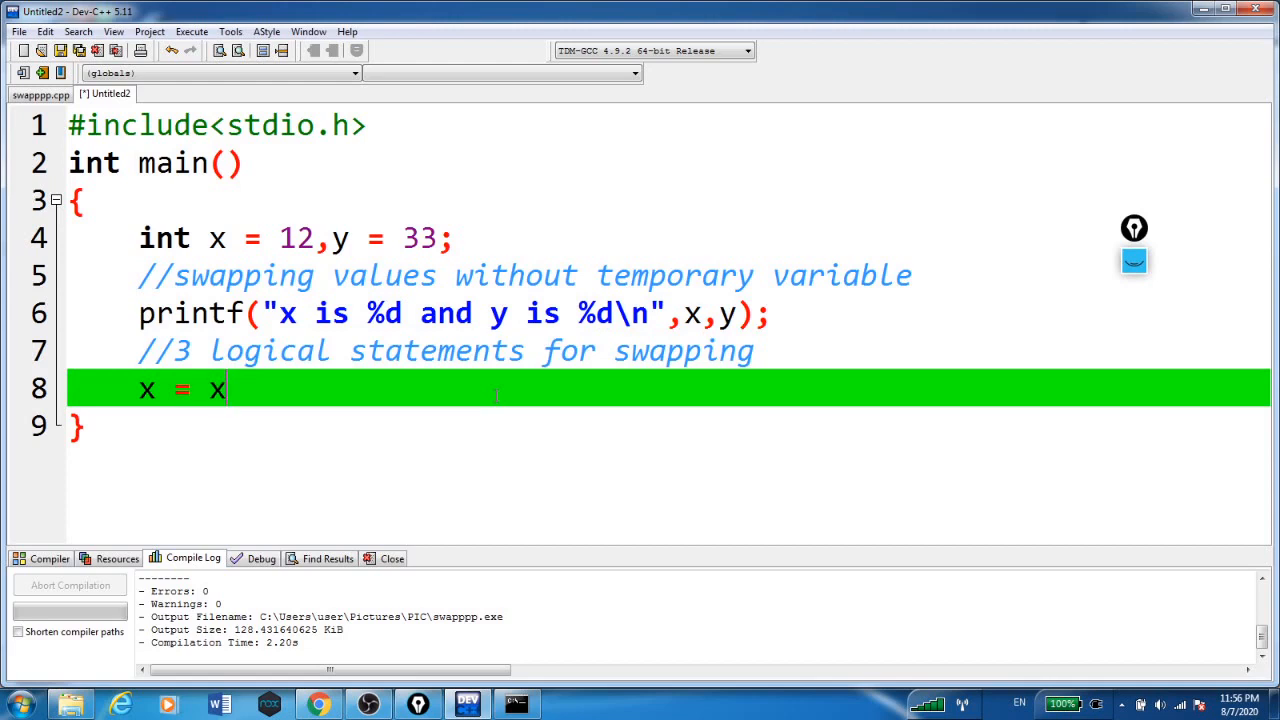
- Complete the swap statements x = x + y; y = x - y; x = x - y;
type("+ y")
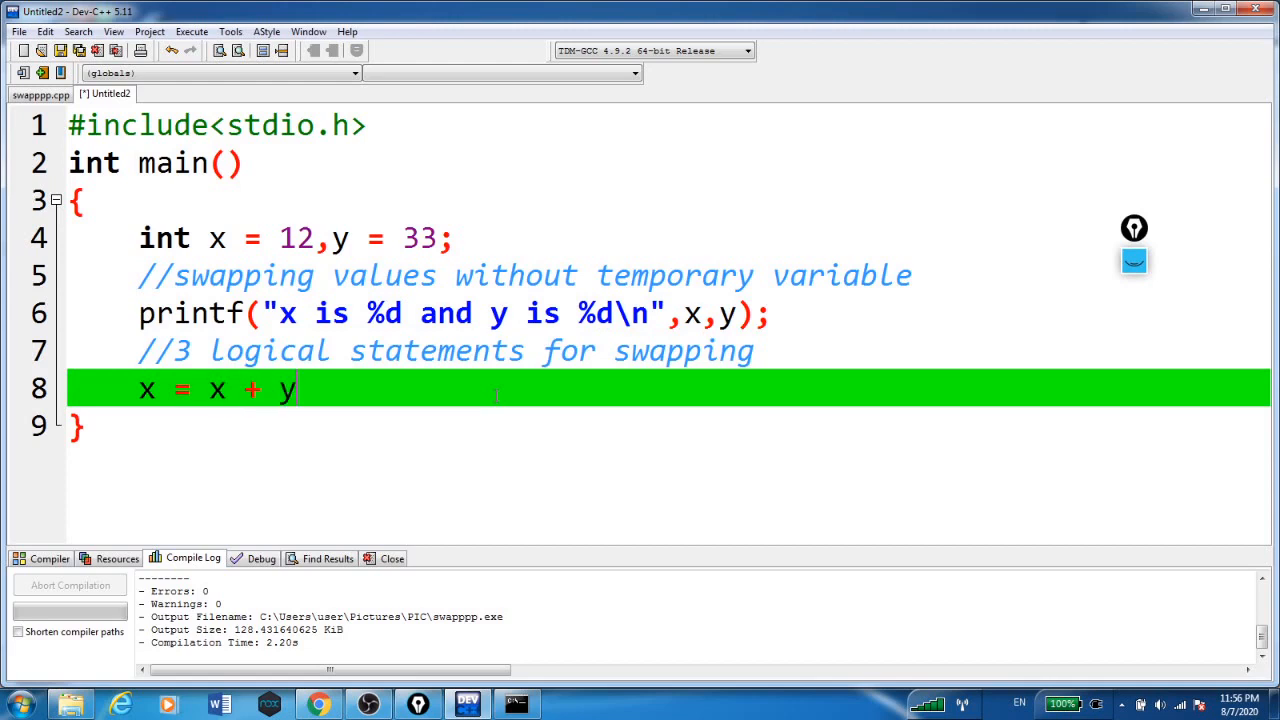
type(";")
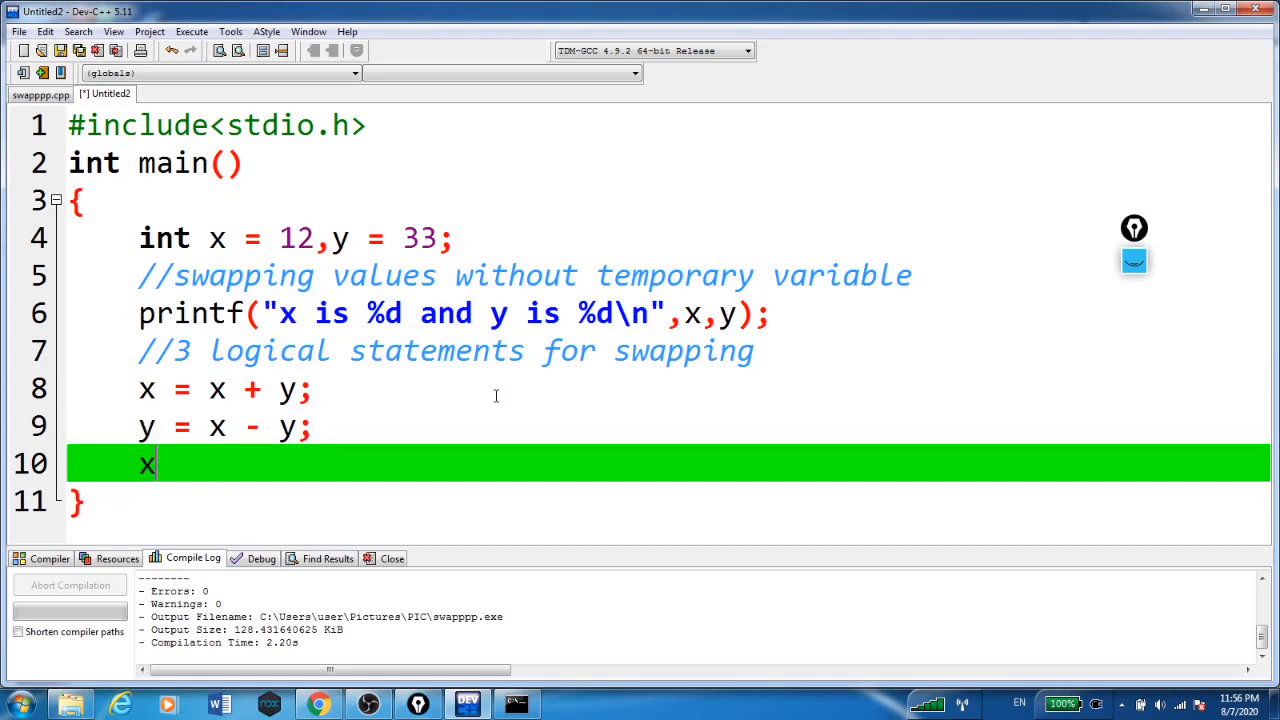
type("=")
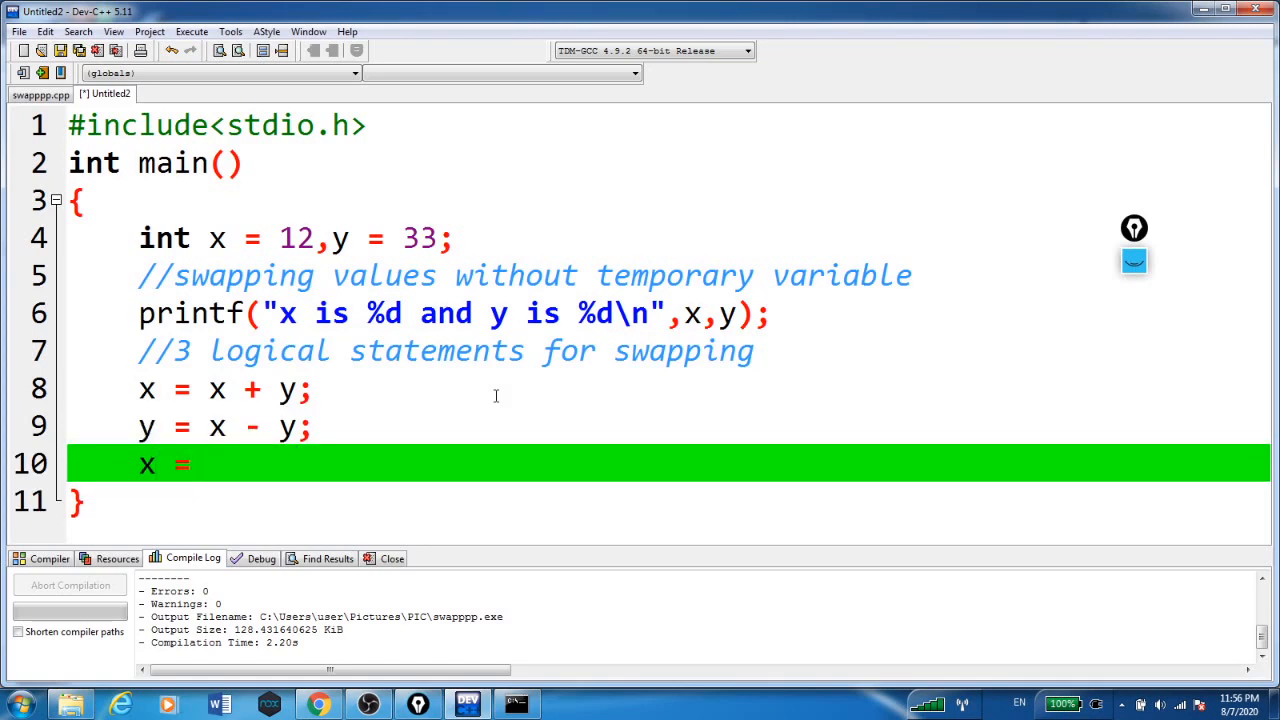
type("x -")
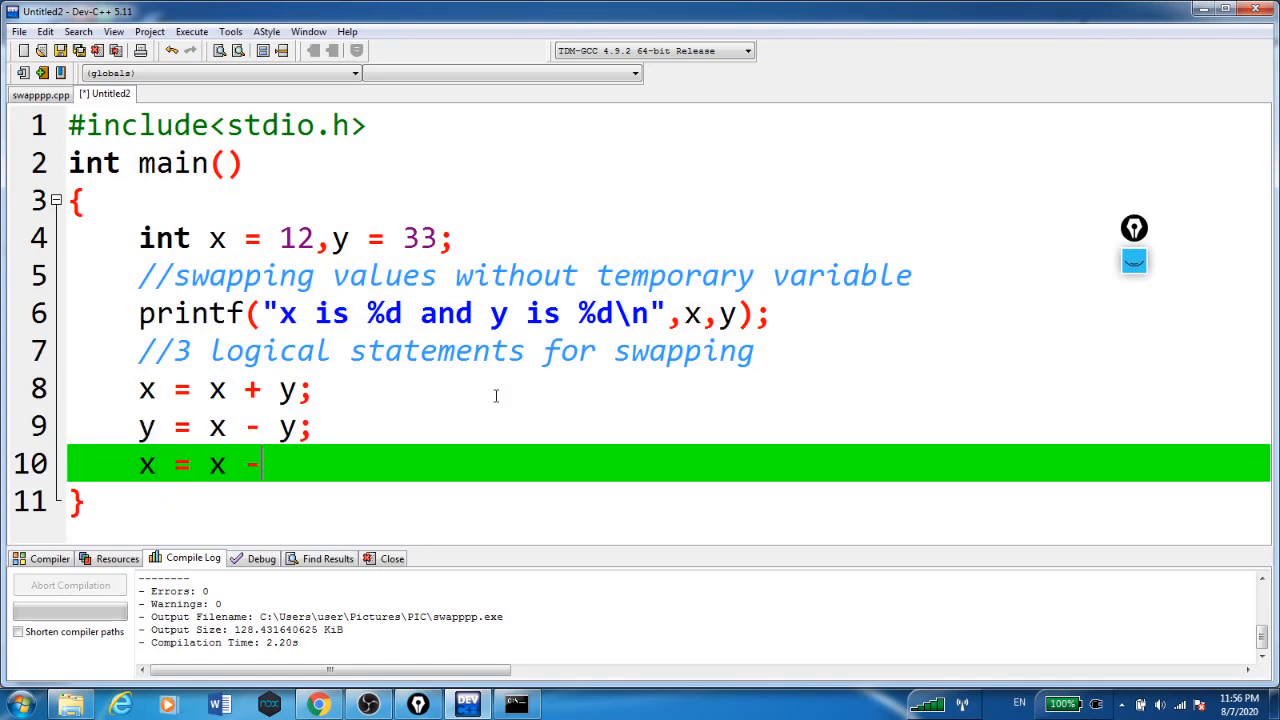
type("y;")
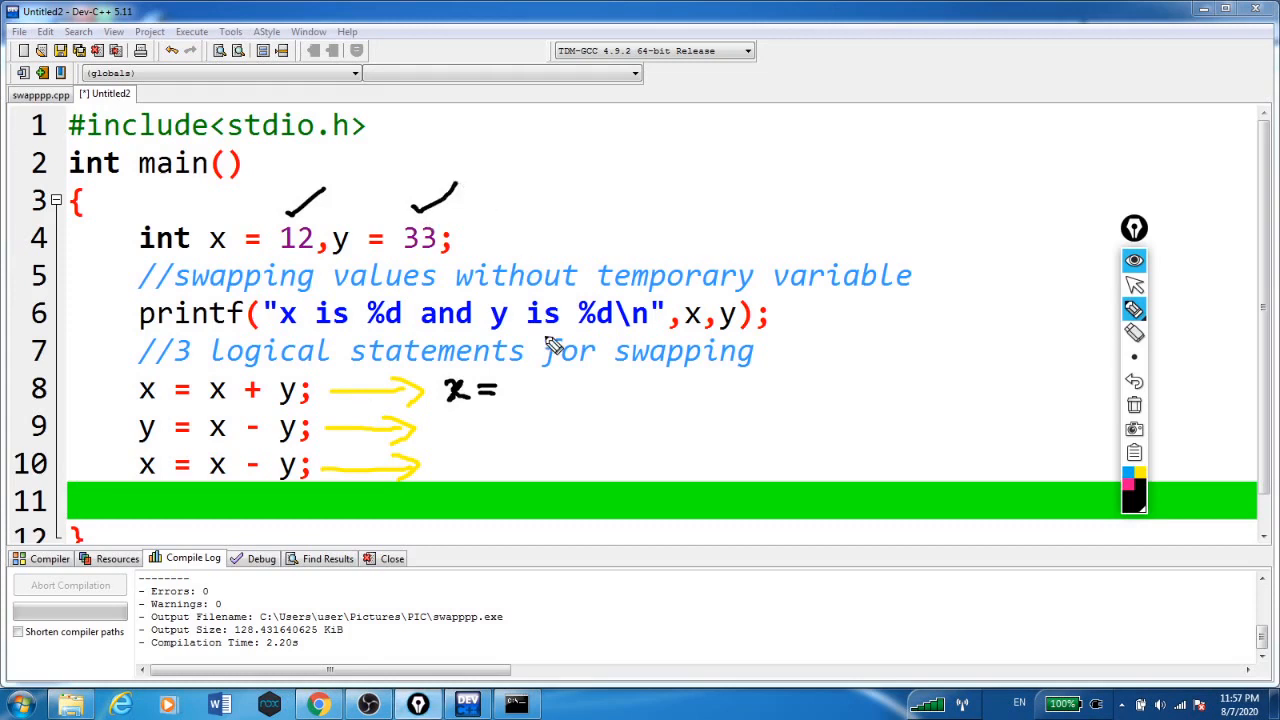
- Annotate the first two swap lines with x = 45 and y = 45-33 = 12
left_click_drag(510, 388, 564, 388)
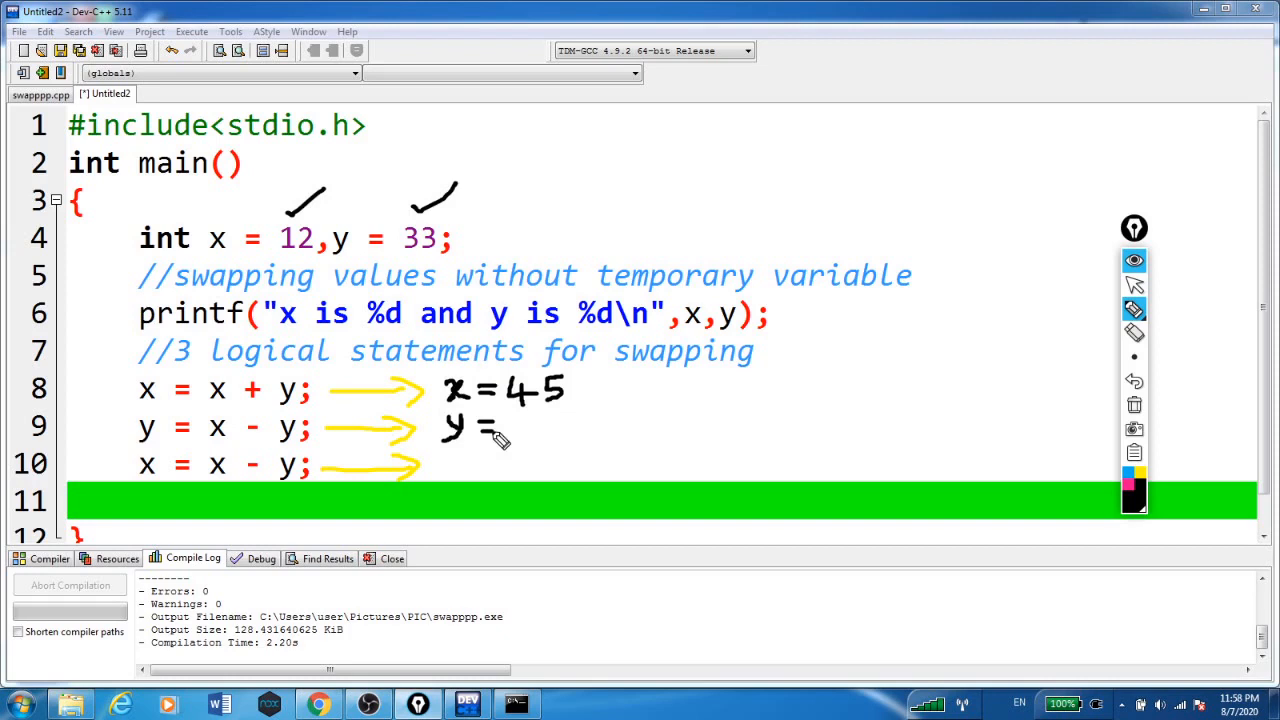
left_click_drag(540, 400, 596, 384)
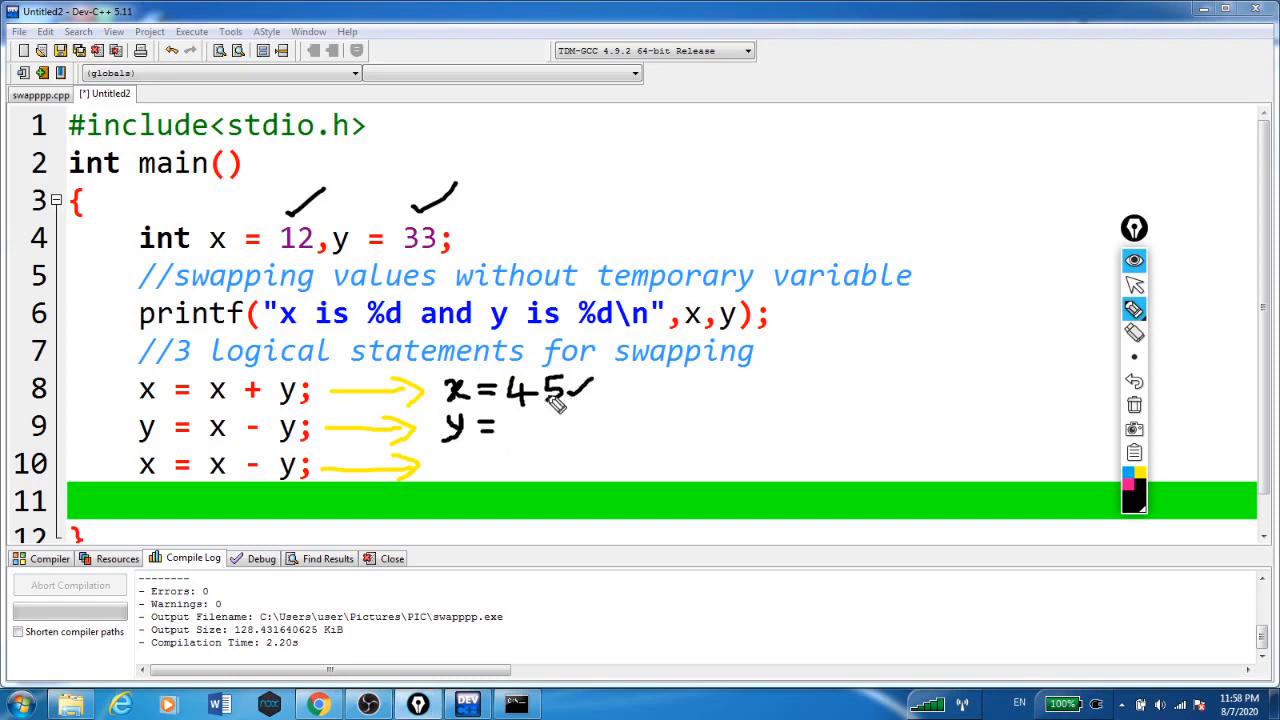
left_click_drag(510, 428, 580, 428)
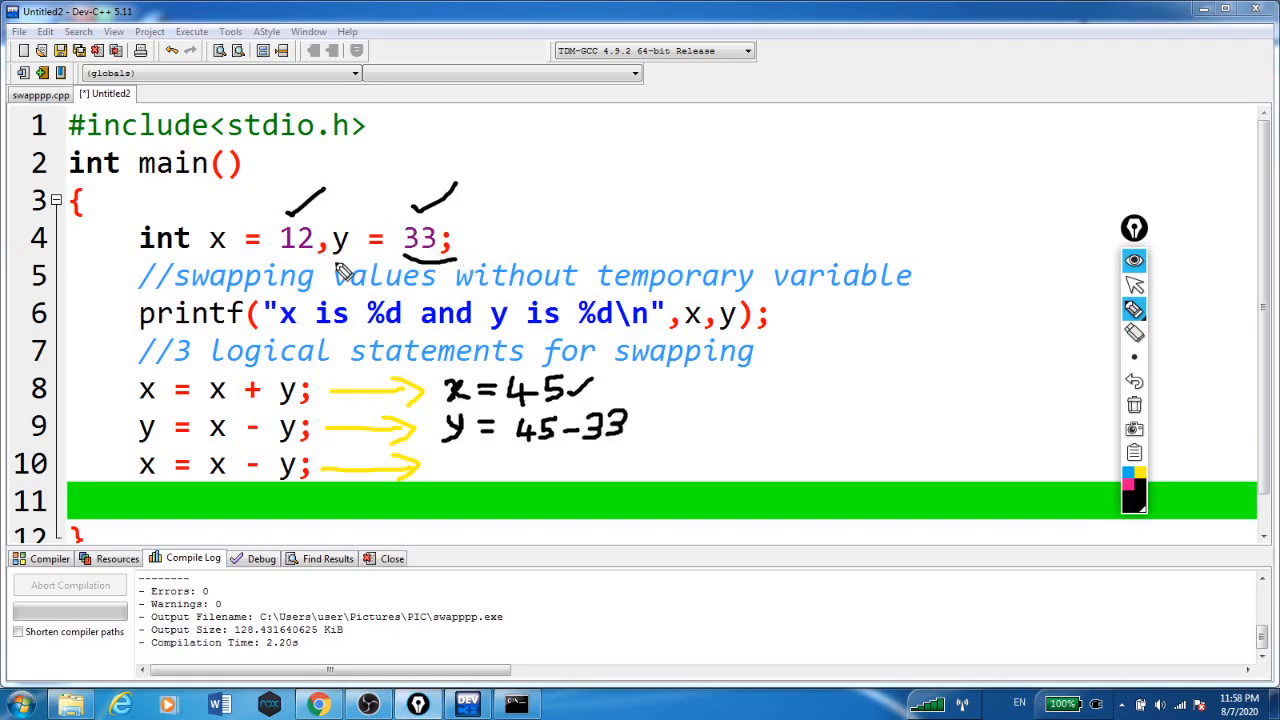
mouse_move(300, 272)
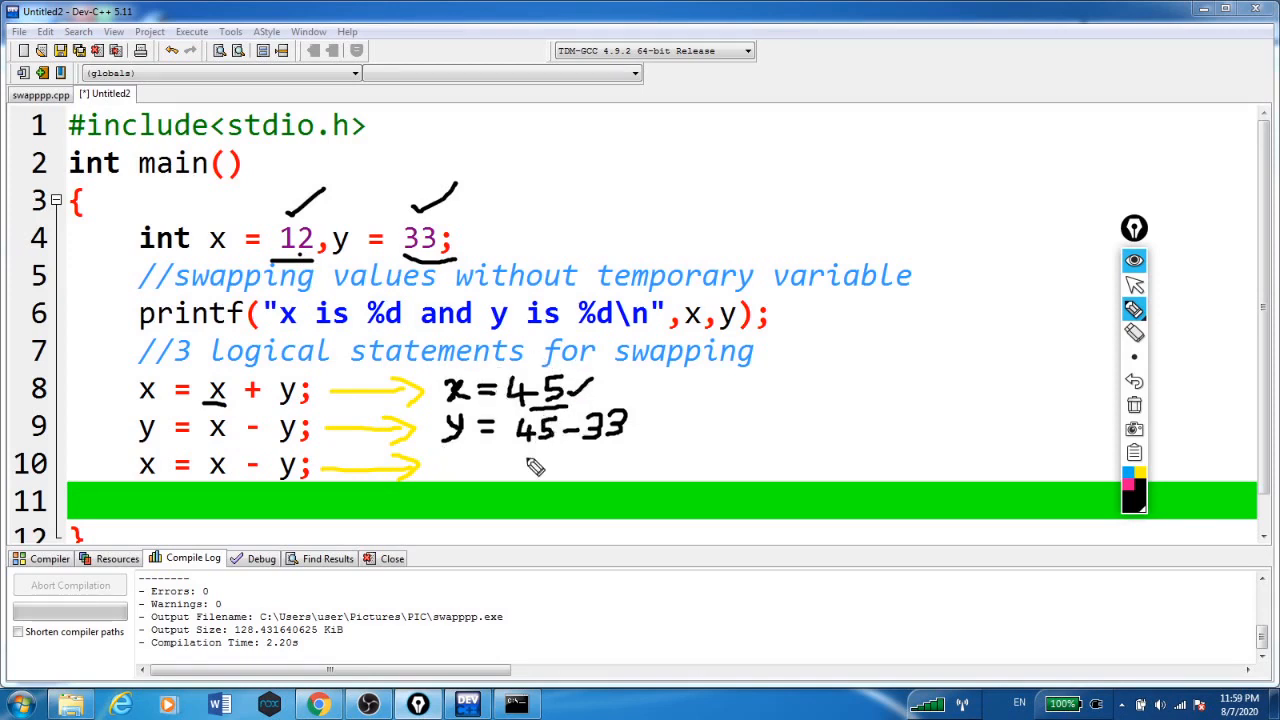
mouse_move(456, 236)
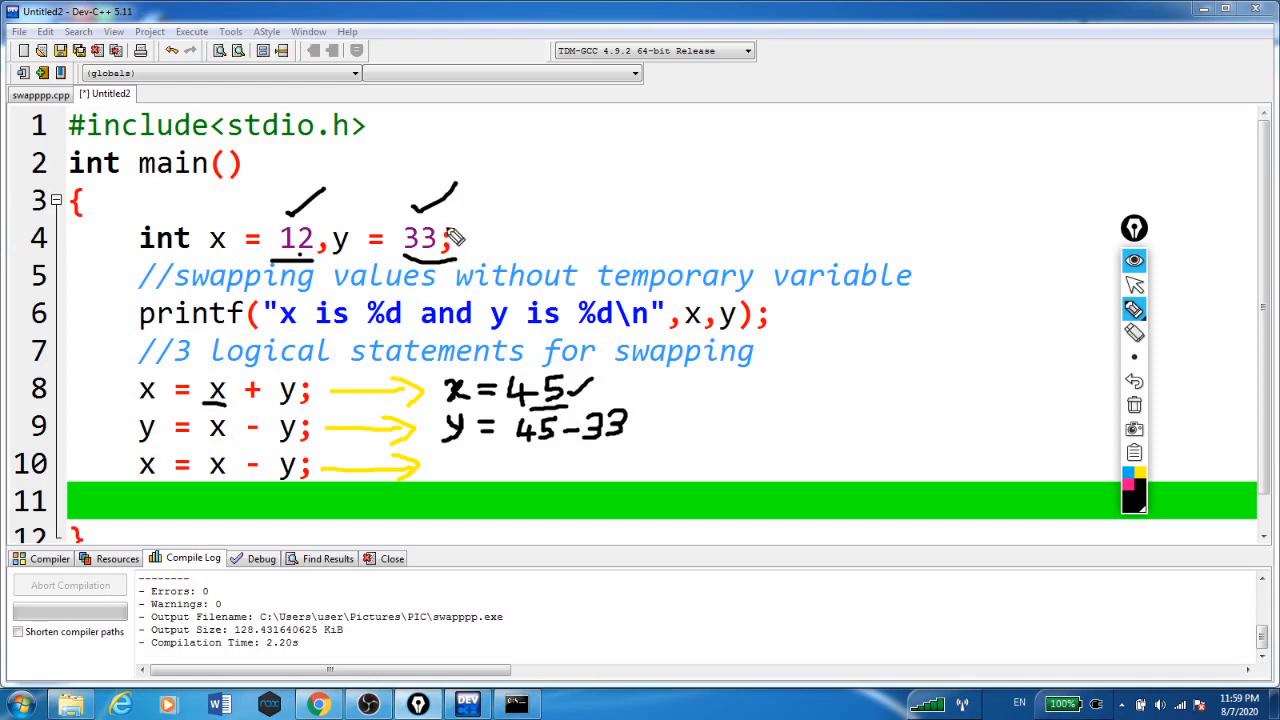
left_click_drag(644, 420, 724, 424)
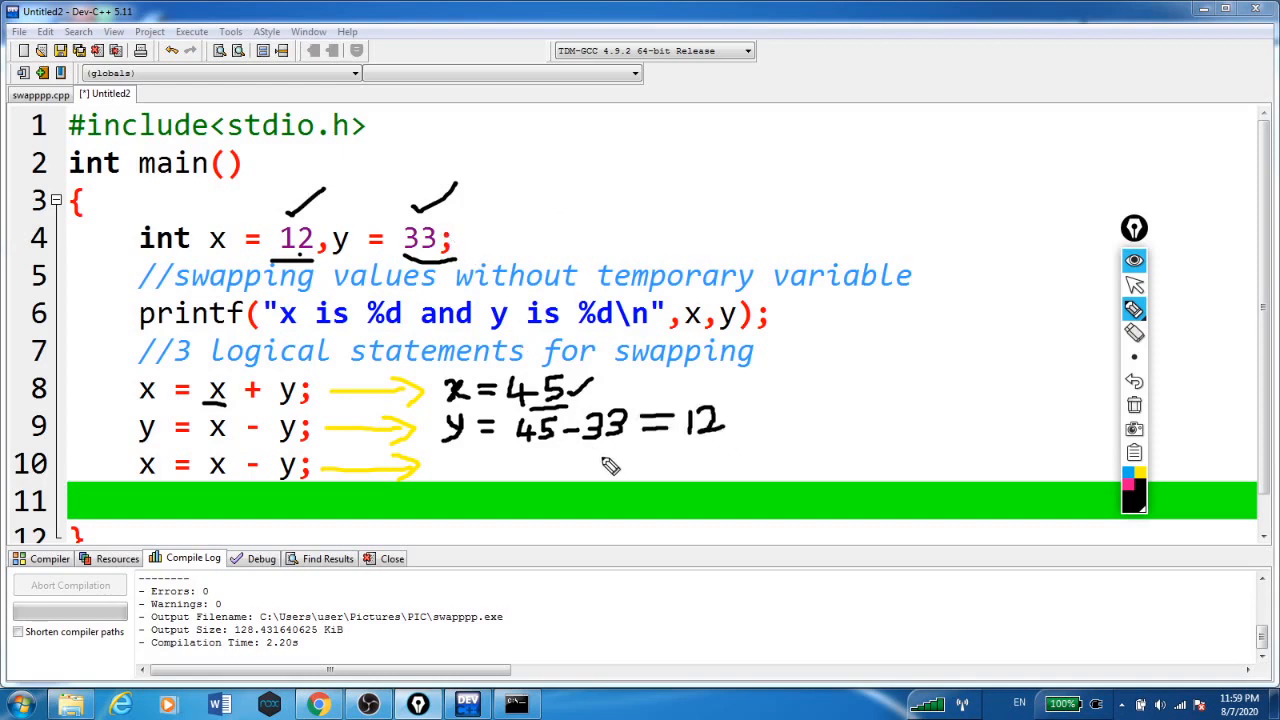
mouse_move(708, 444)
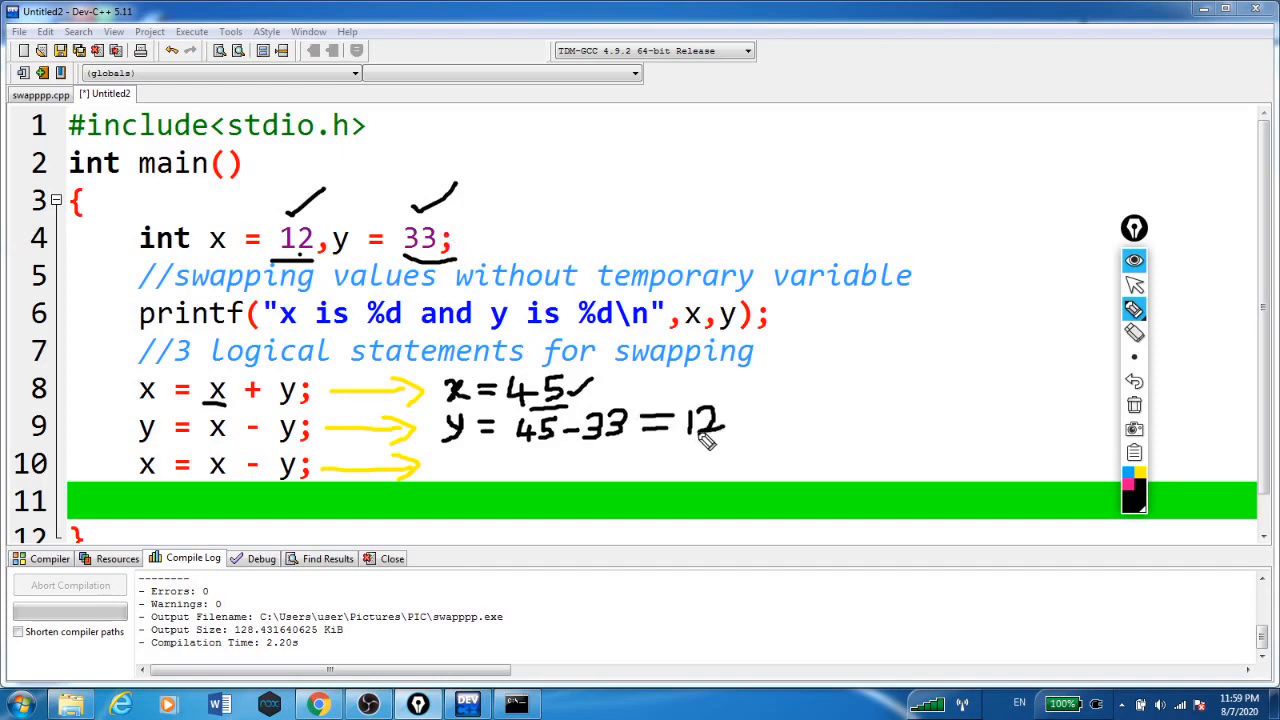
- Annotate the last swap line with x = 45-12 = 33
left_click_drag(444, 470, 490, 470)
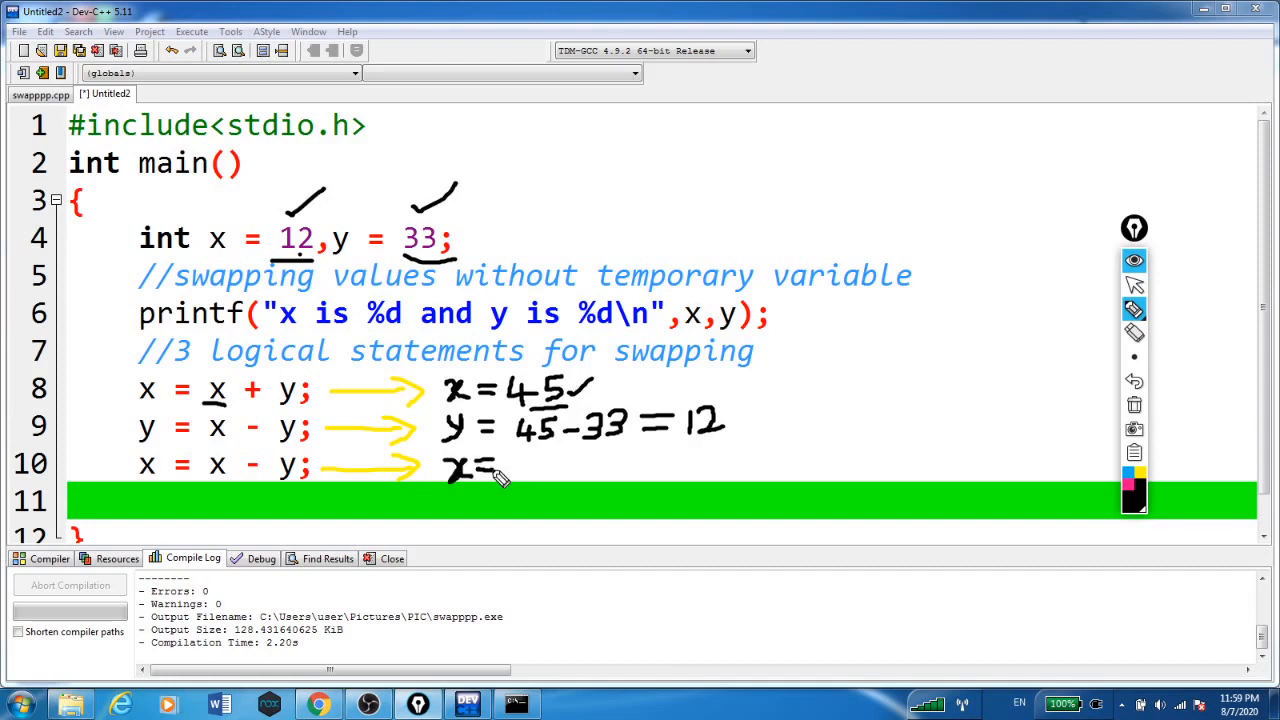
mouse_move(602, 382)
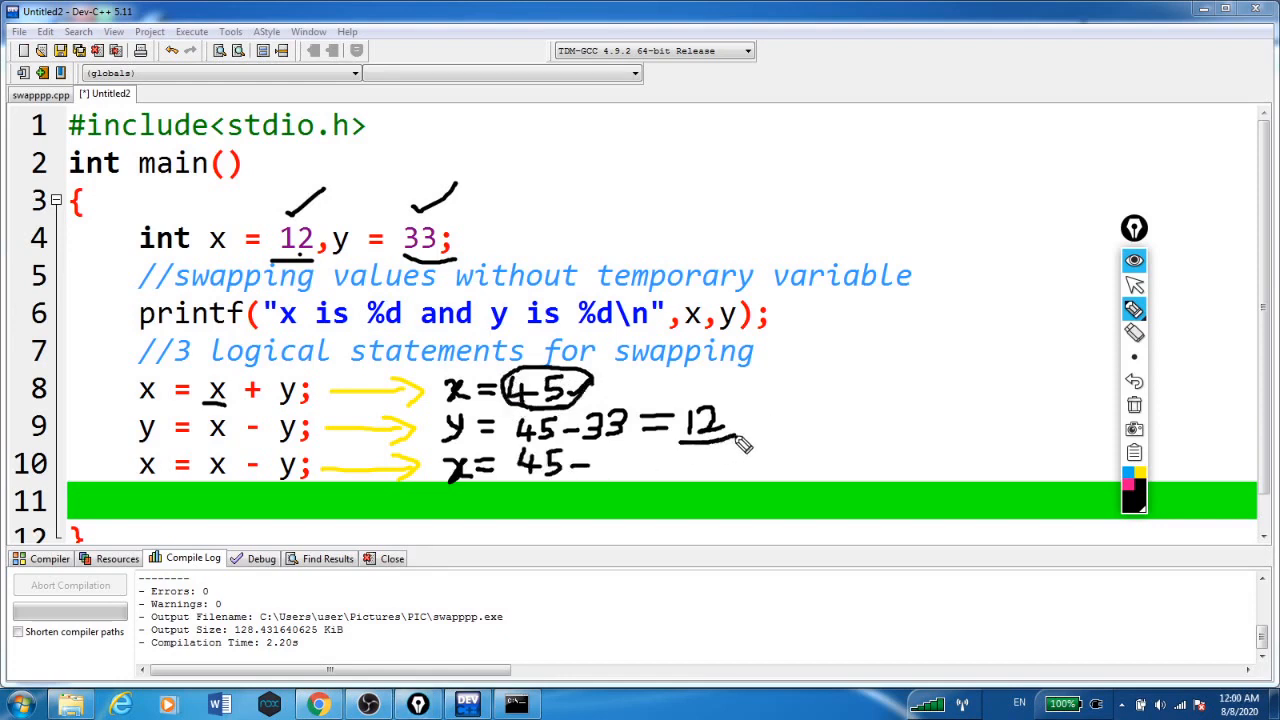
left_click_drag(596, 464, 640, 464)
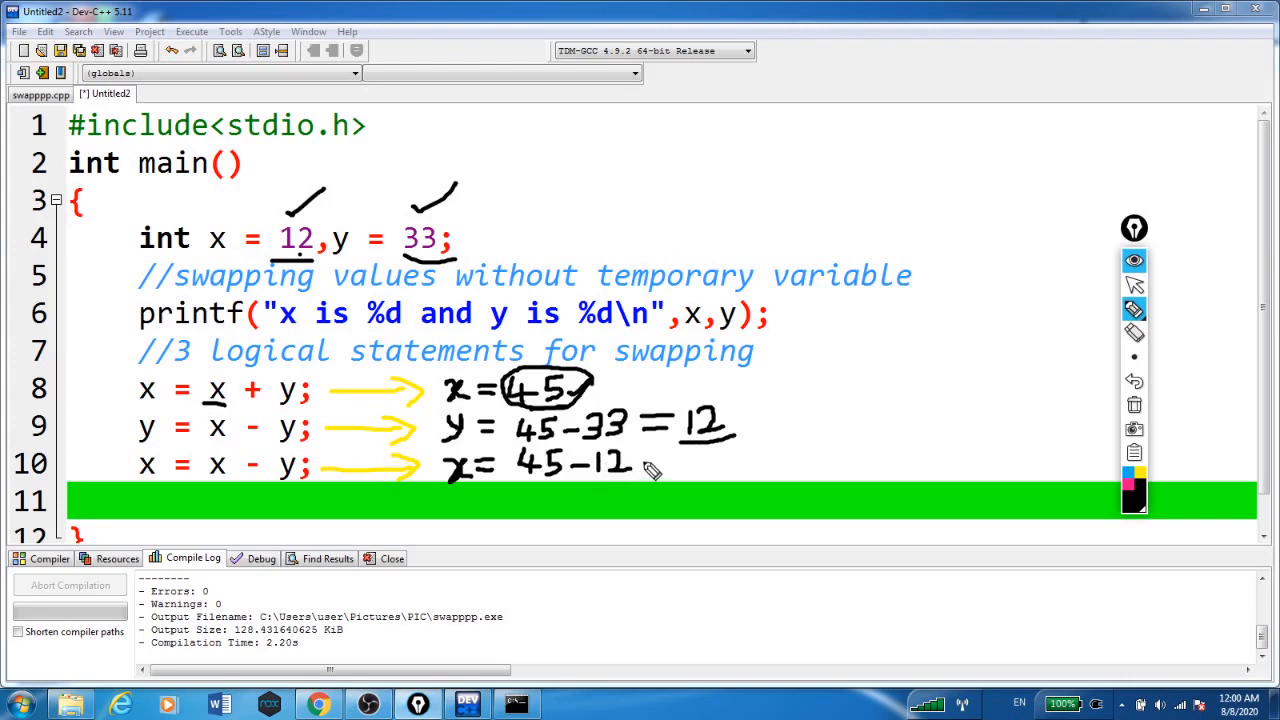
left_click_drag(640, 464, 670, 464)
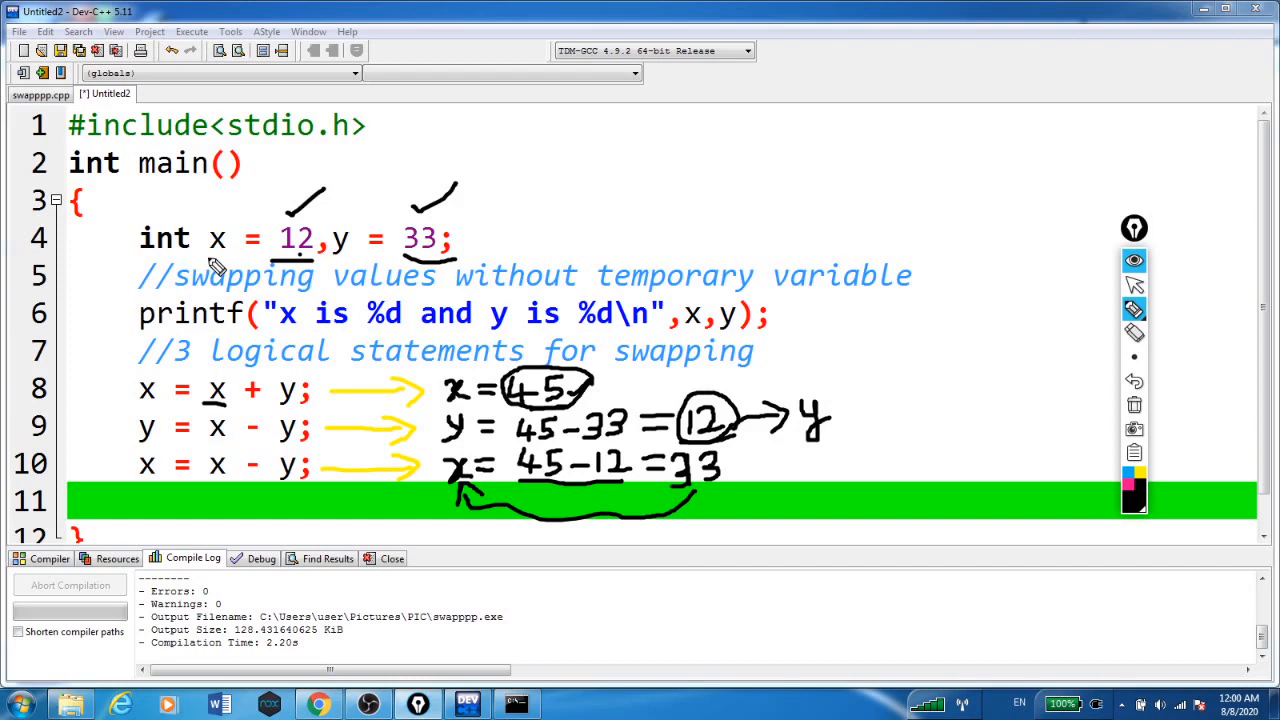
mouse_move(744, 444)
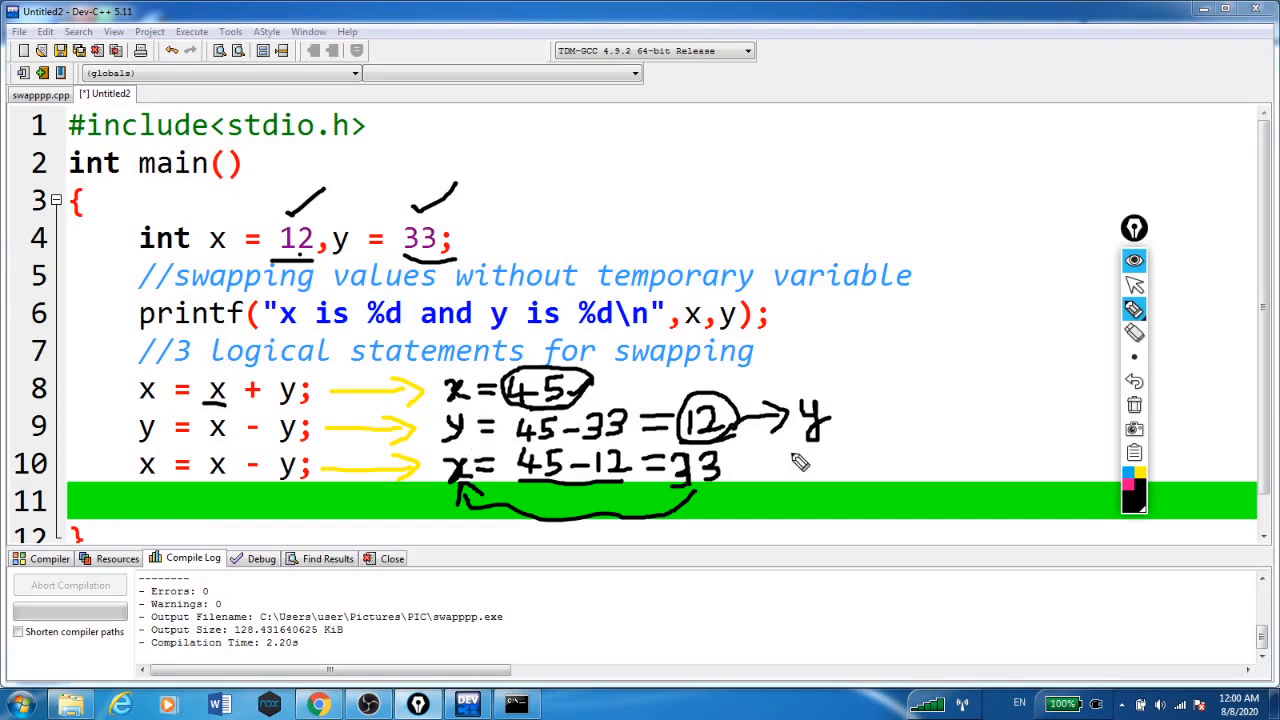
mouse_move(740, 500)
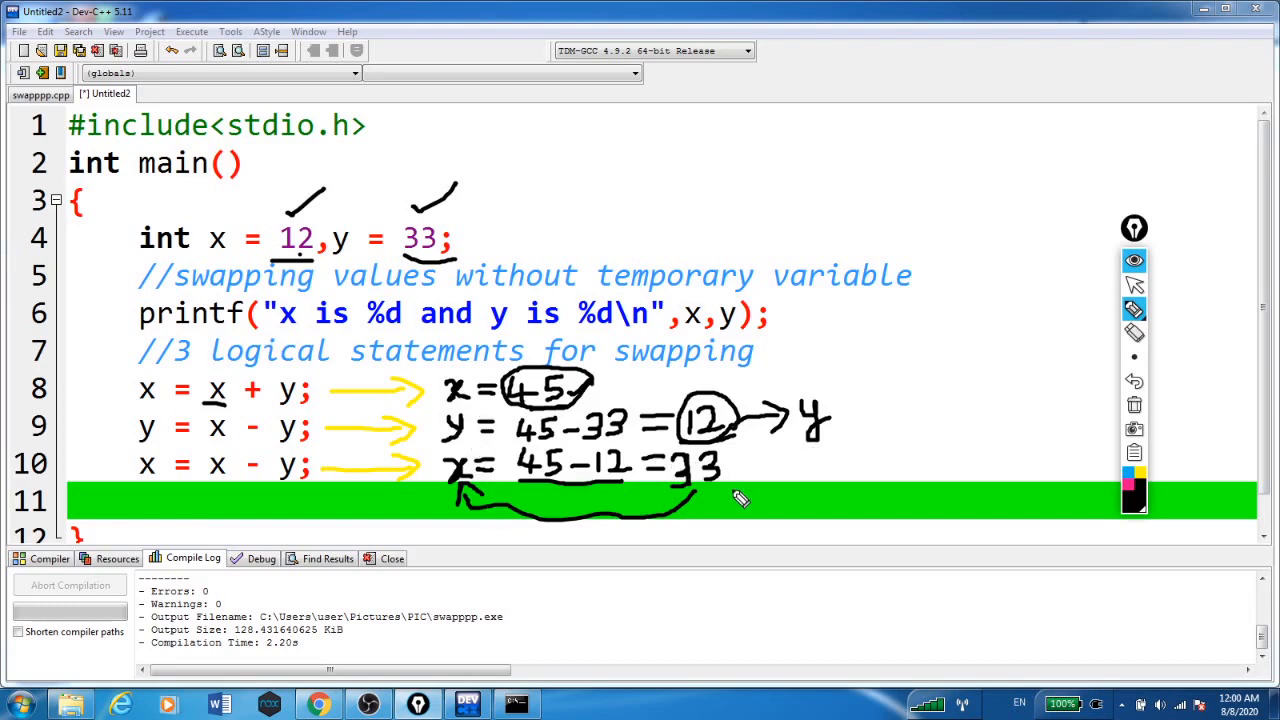
mouse_move(736, 498)
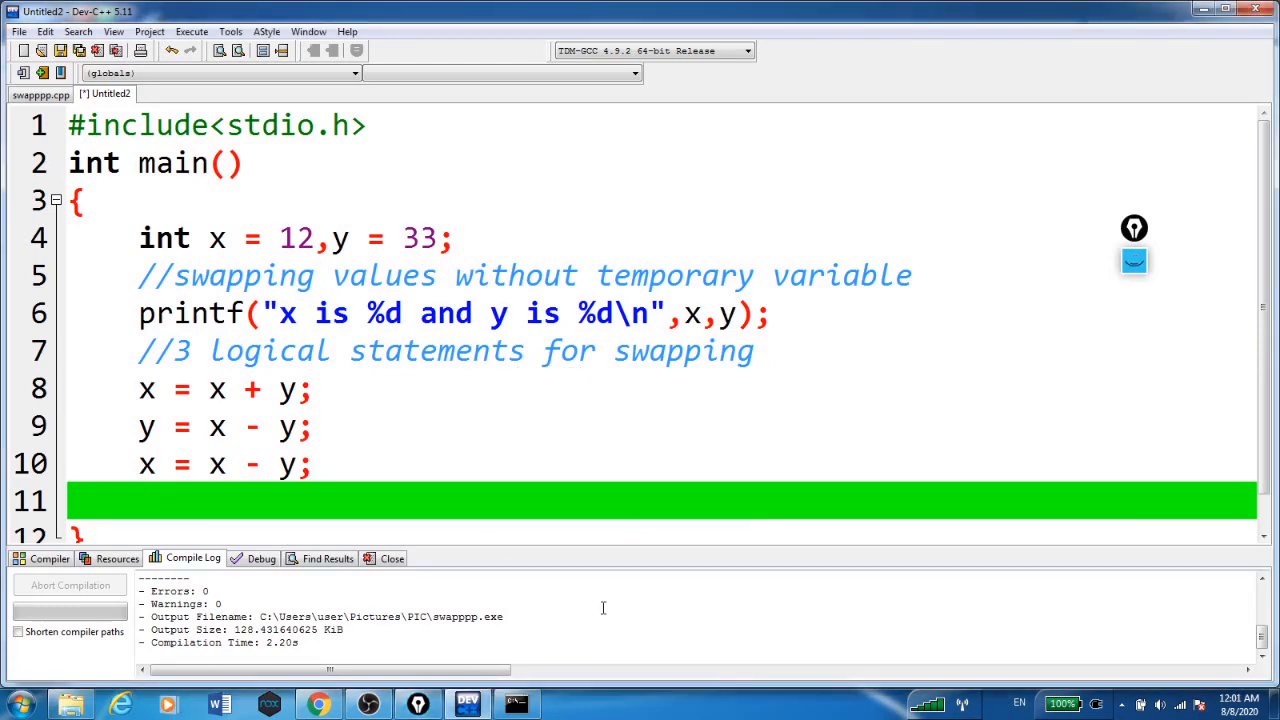
- Add the final printf reporting x and y after swapping, then run to show 33 and 12
type("printf(\"x is")
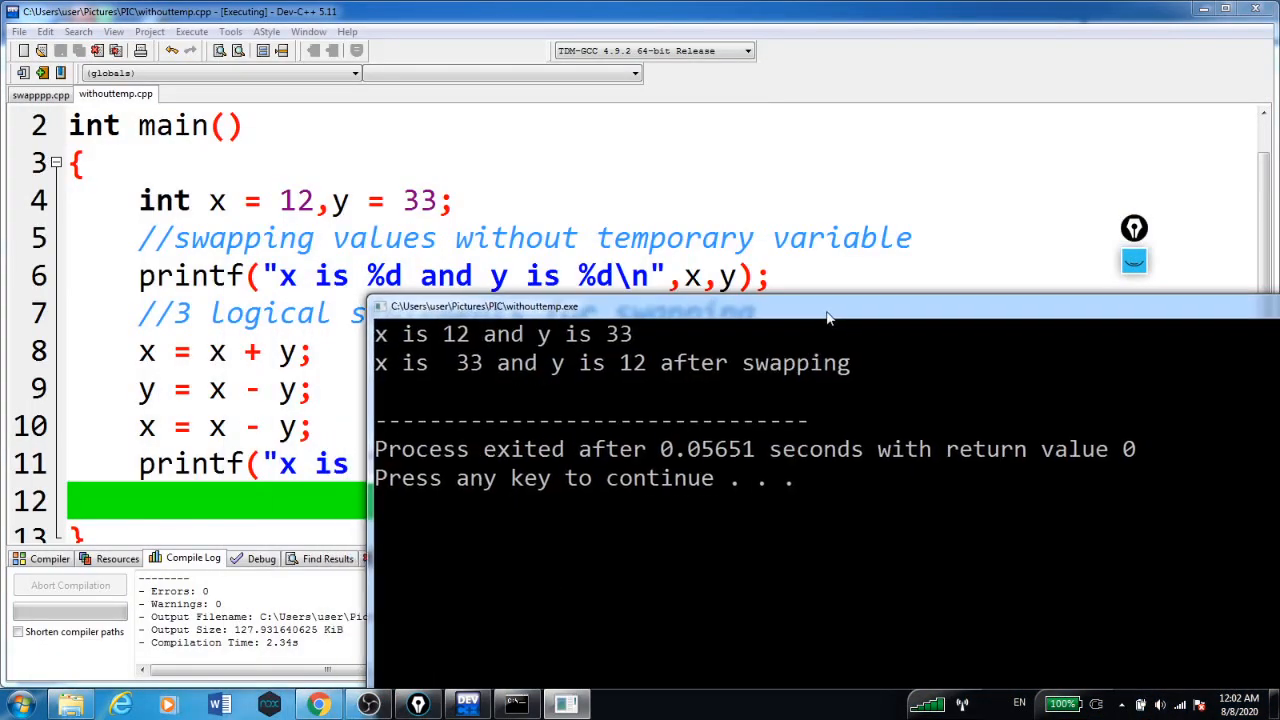
mouse_move(648, 348)
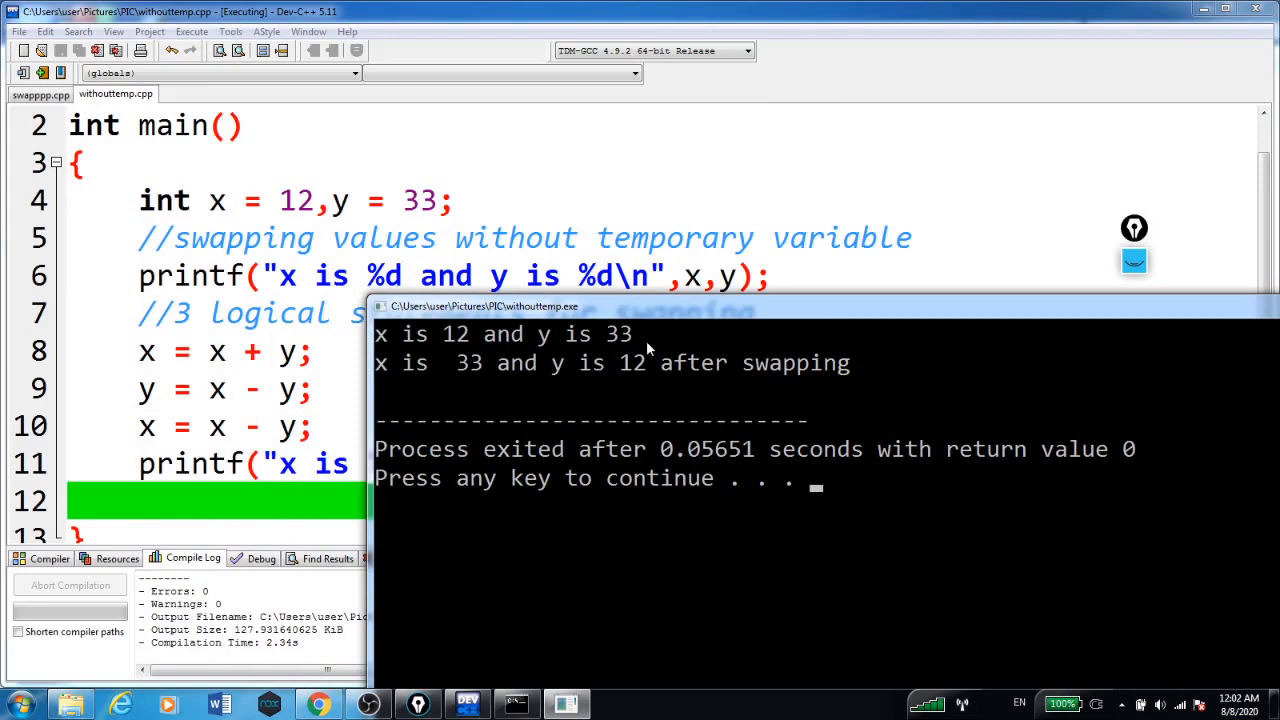
mouse_move(436, 392)
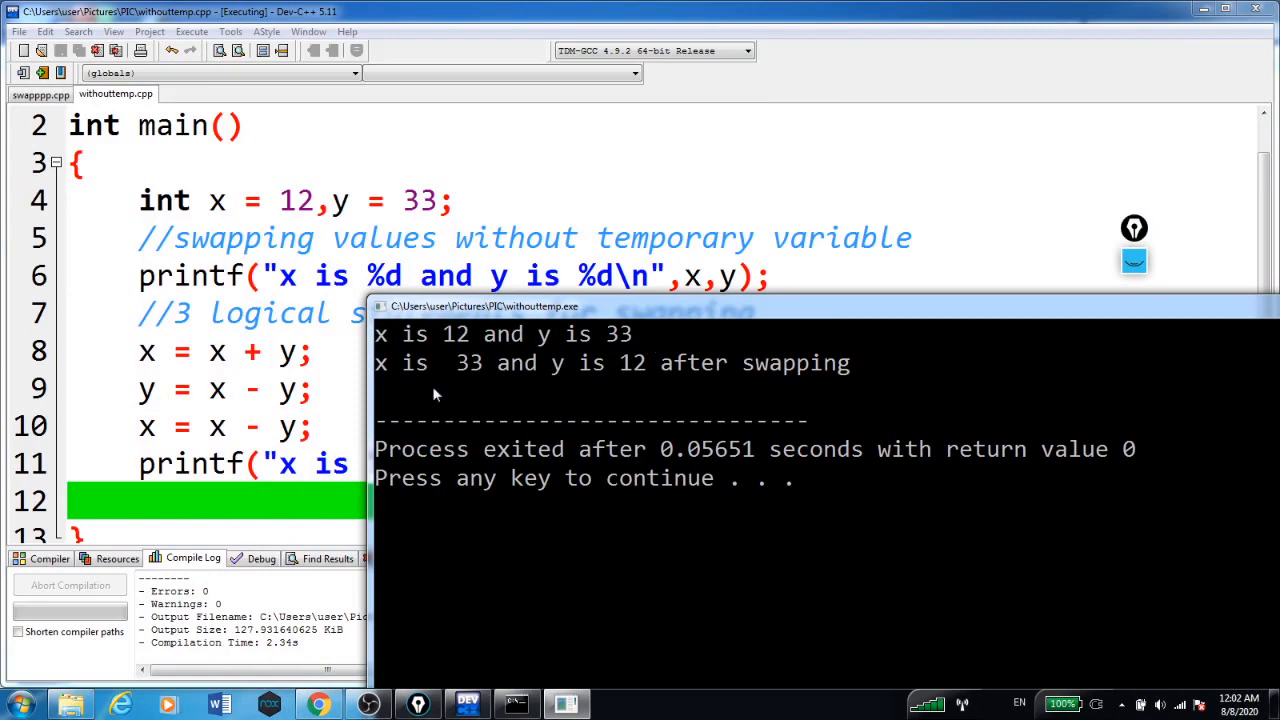
mouse_move(588, 384)
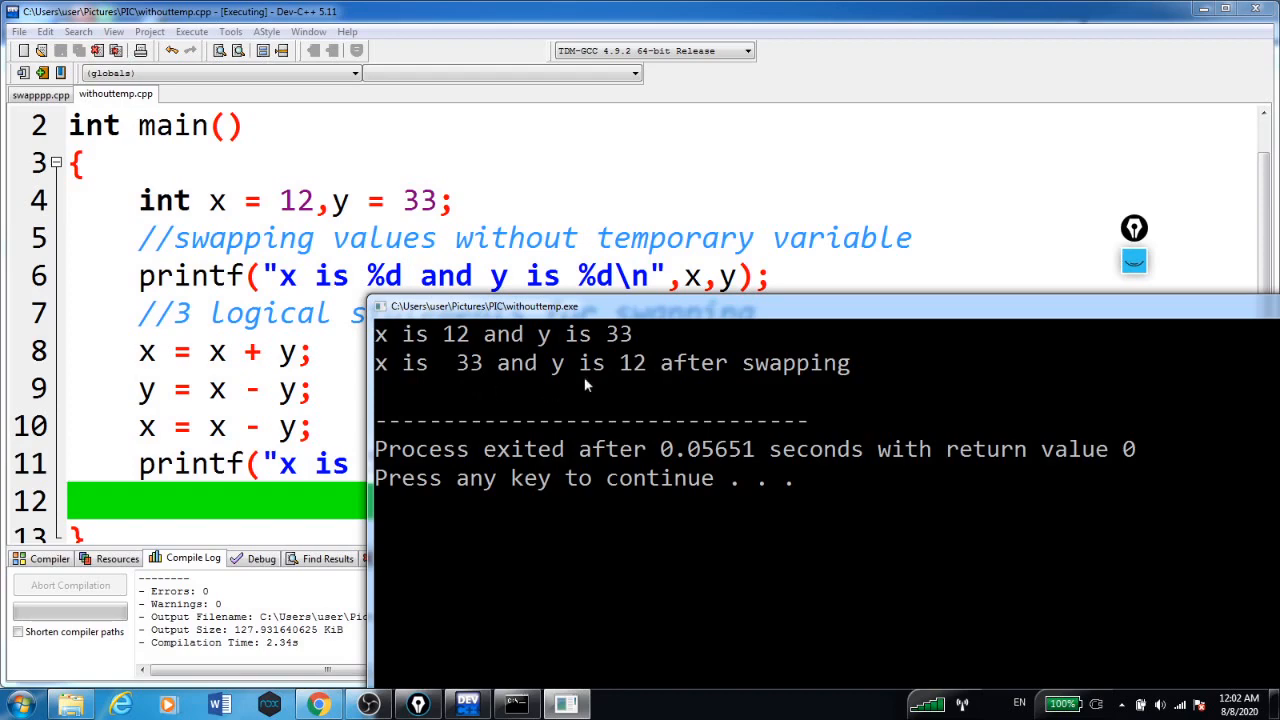
mouse_move(620, 384)
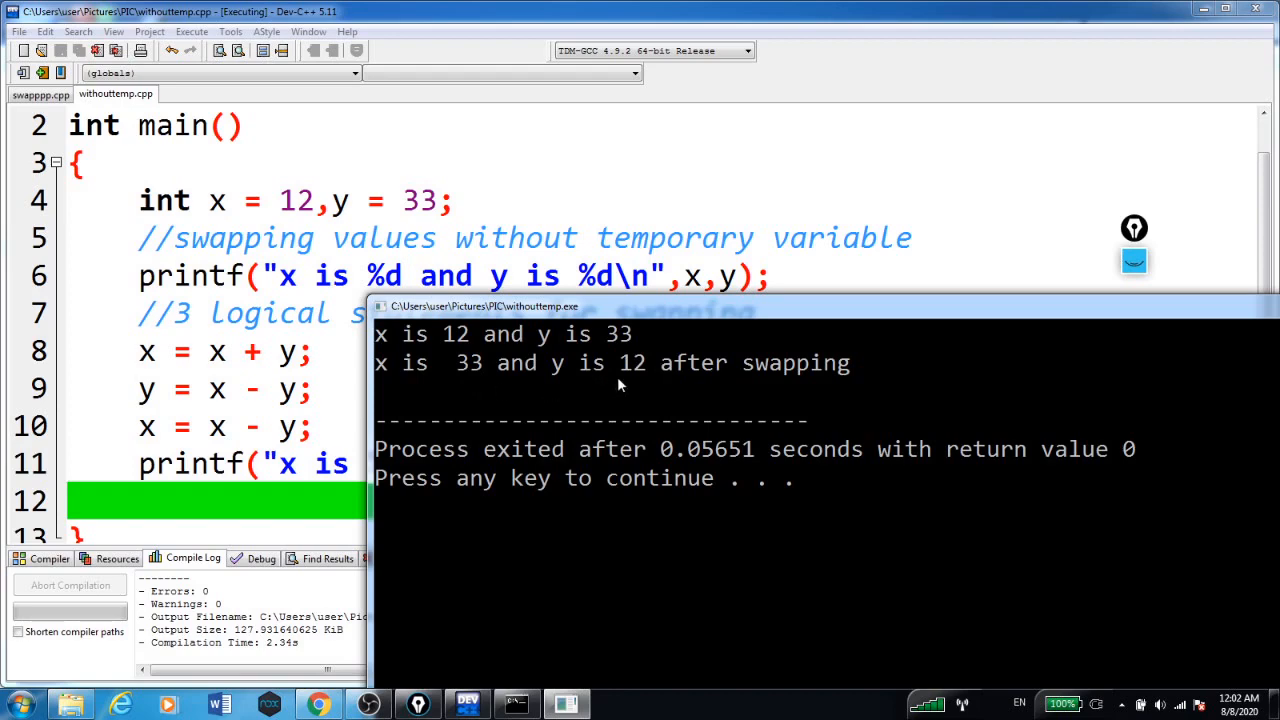